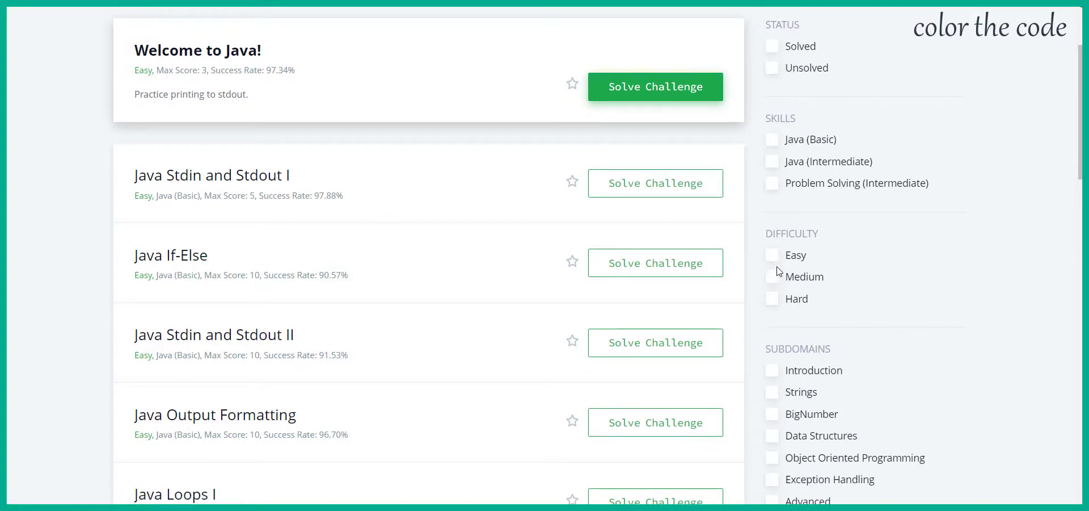
mouse_move(776, 257)
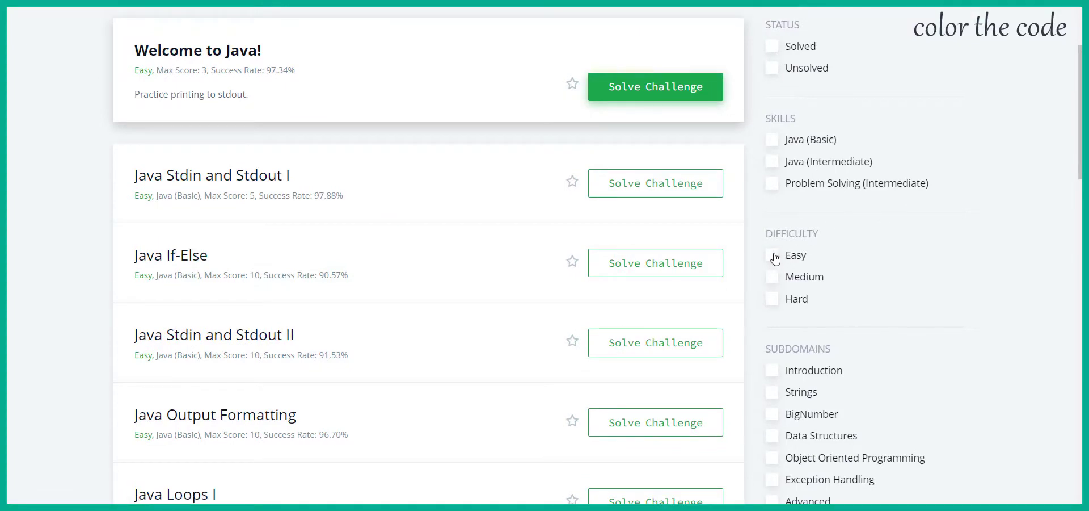
scroll("down", 3)
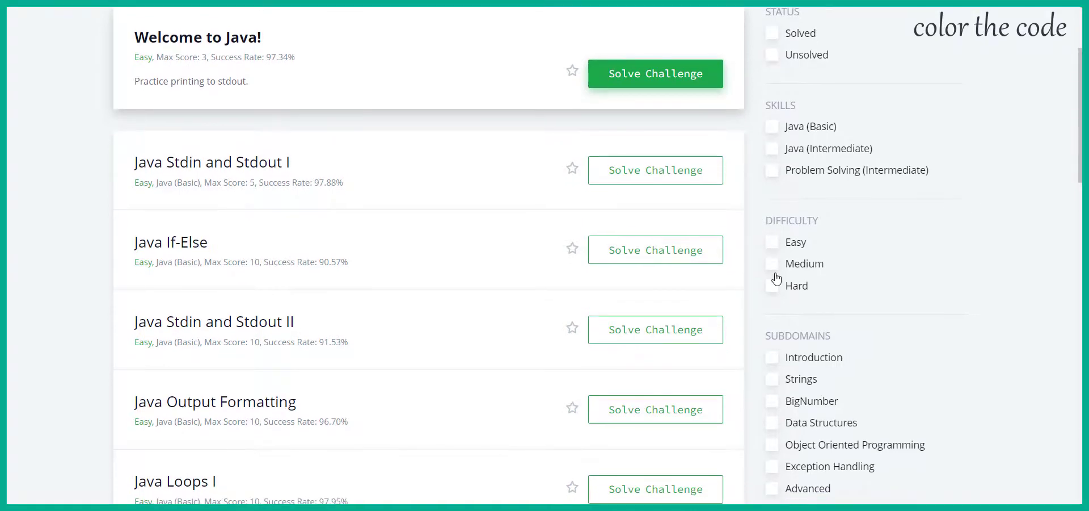
scroll("down", 3)
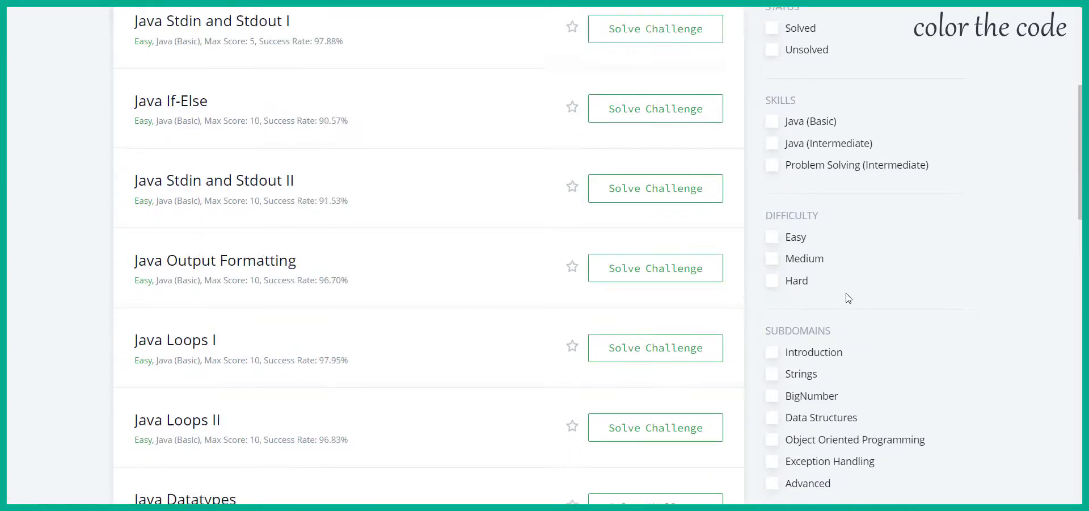
scroll("down", 3)
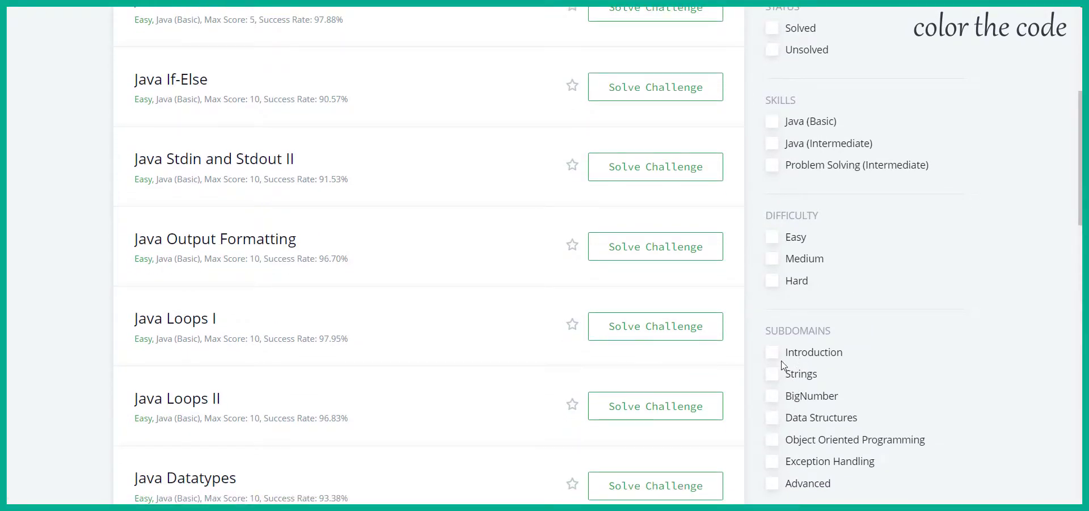
mouse_move(773, 418)
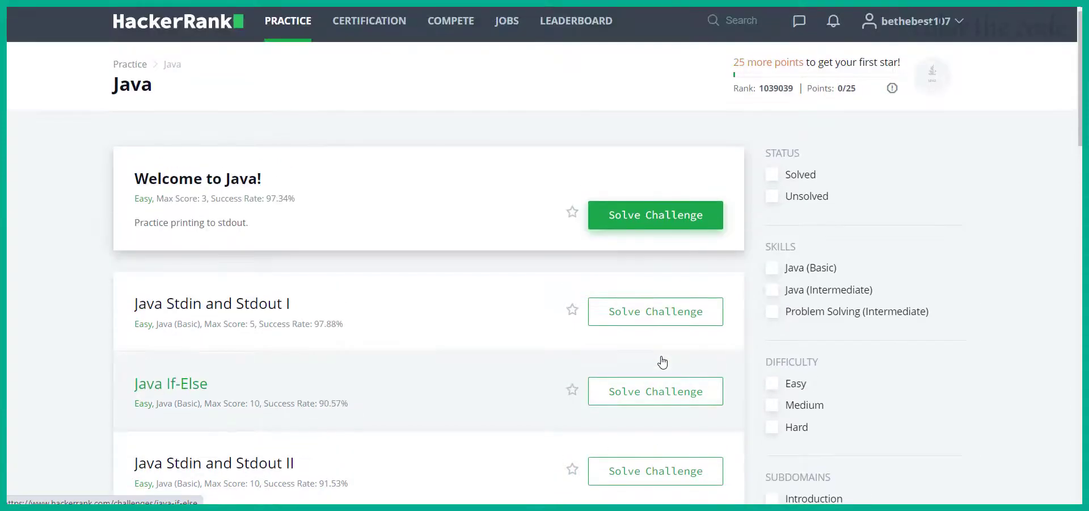
scroll("down", 3)
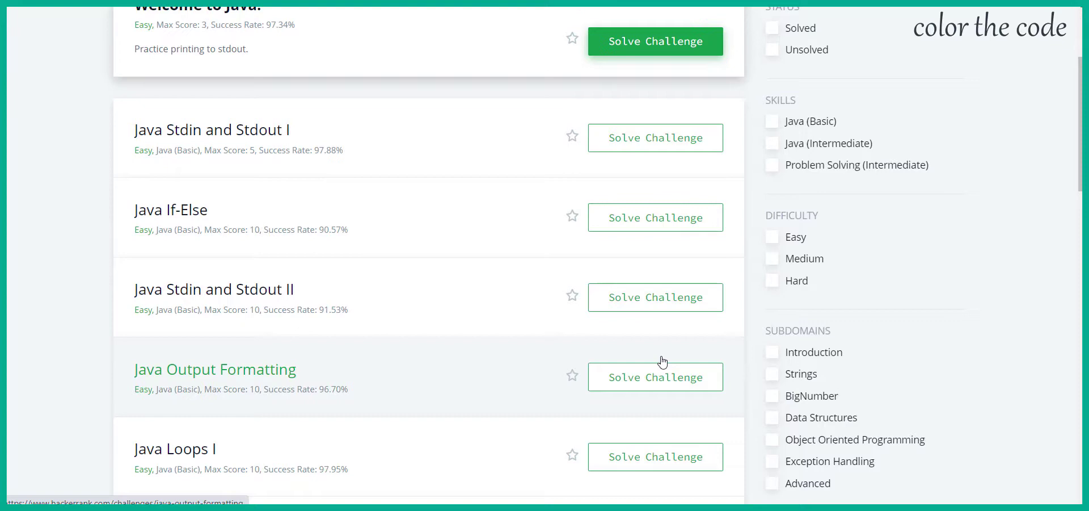
mouse_move(450, 277)
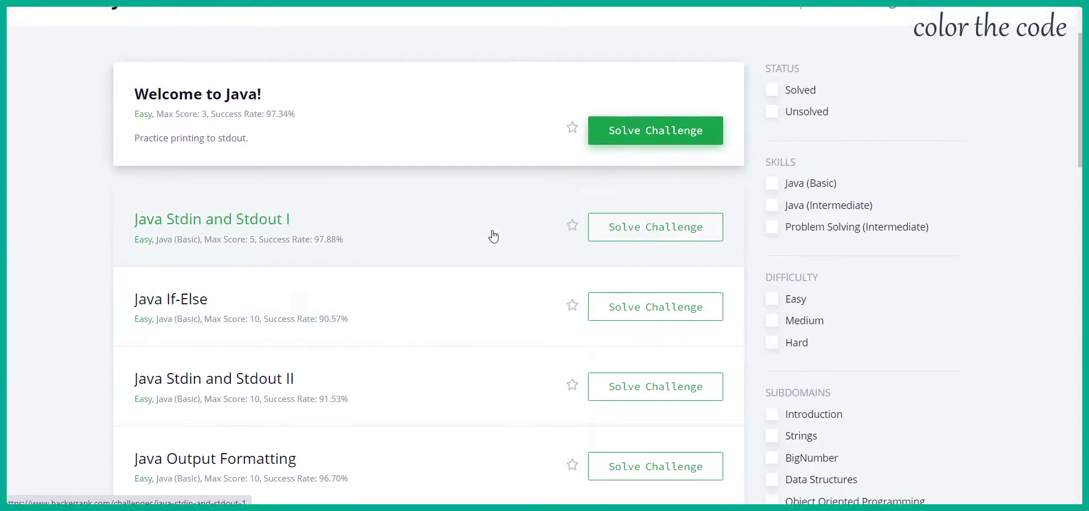
mouse_move(409, 178)
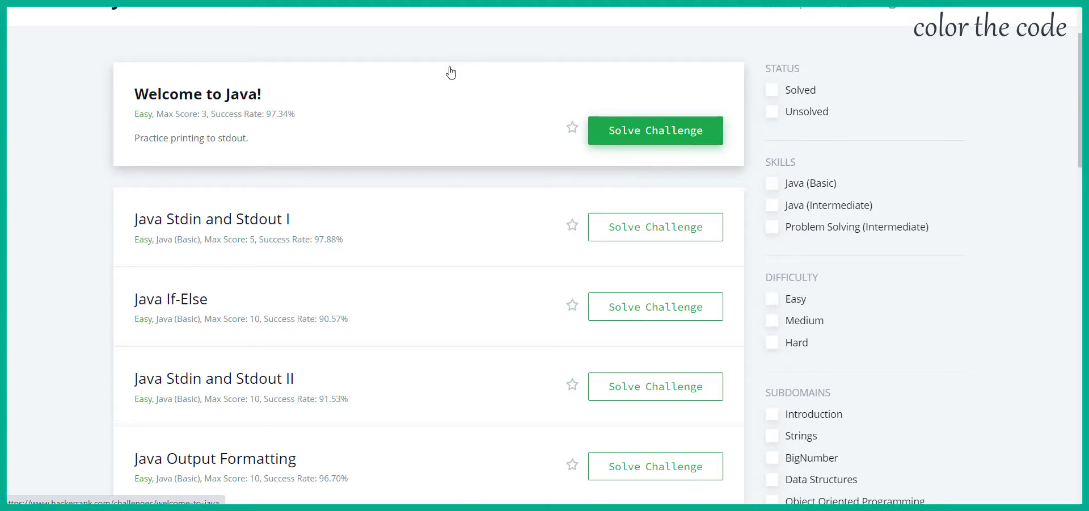
mouse_move(427, 45)
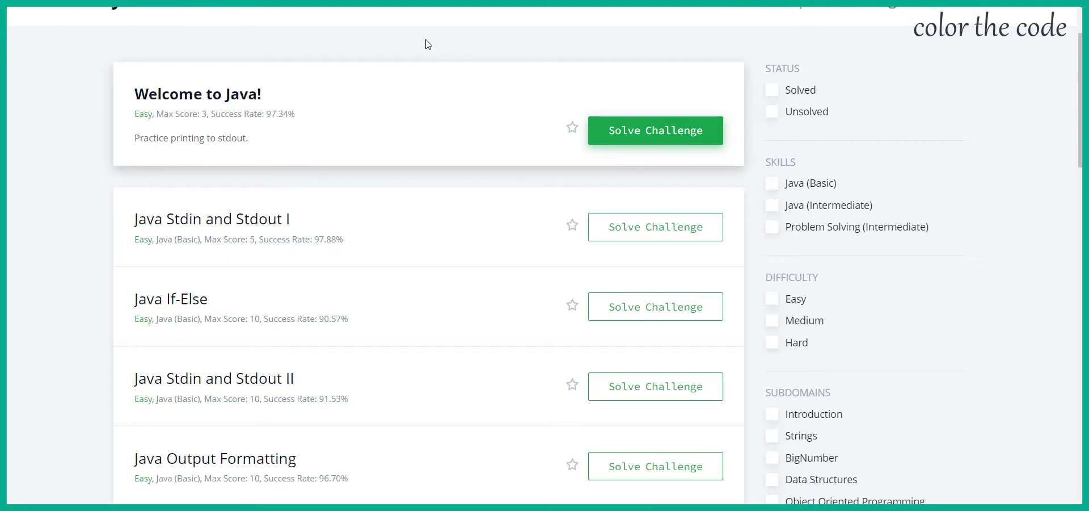